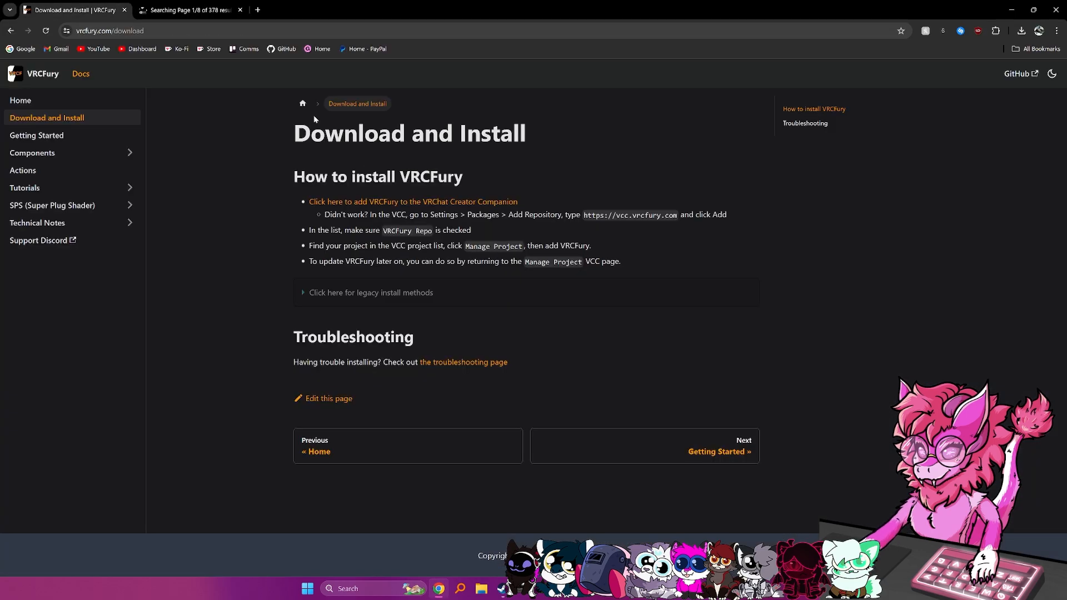
Review the VRCFury install instructions, then switch to the VRCMods 'dance' search results.
triple_click(408, 133)
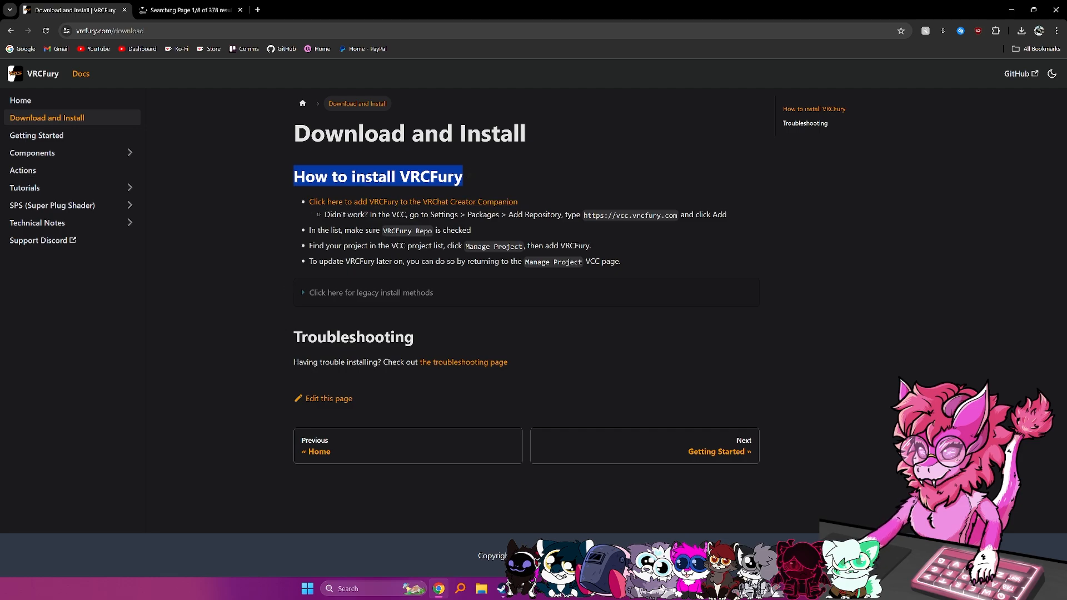
click(190, 9)
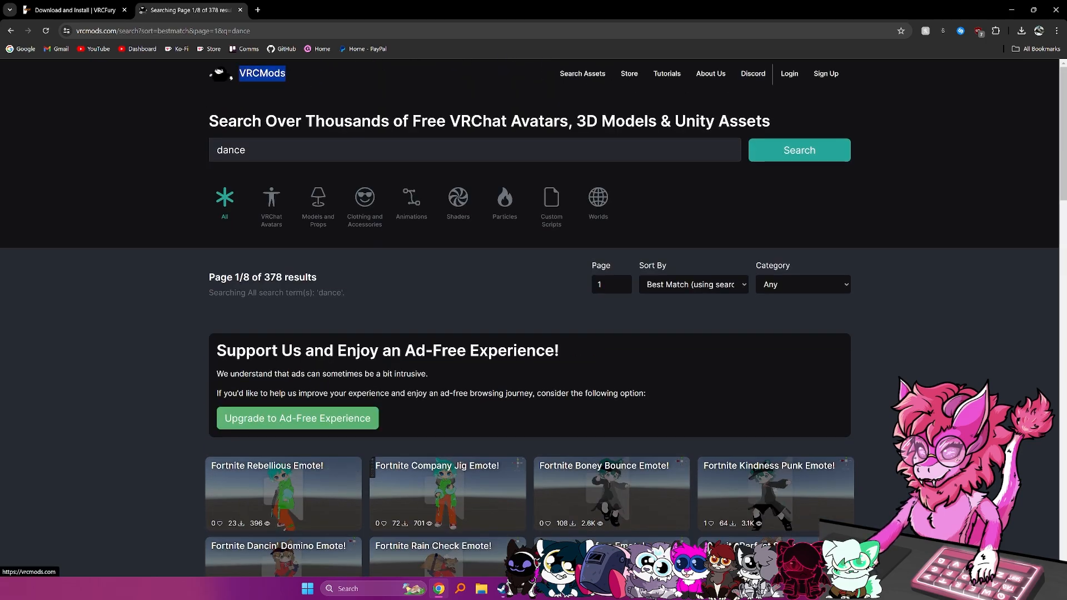
Download the Fortnite Company Jig Emote and Over the top animations from VRCMods.
scroll(down, 3)
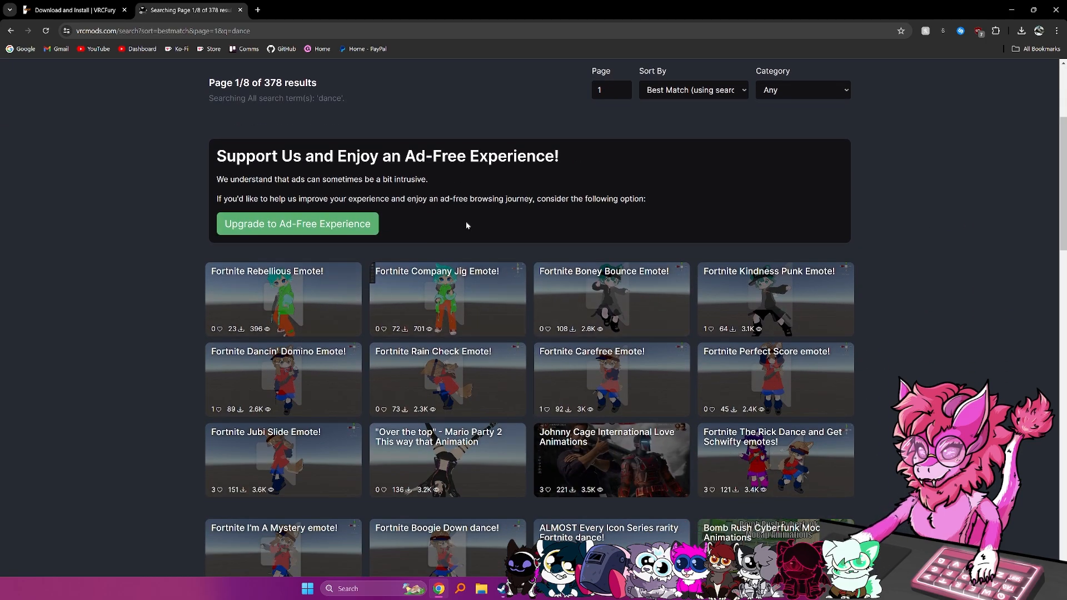
scroll(down, 3)
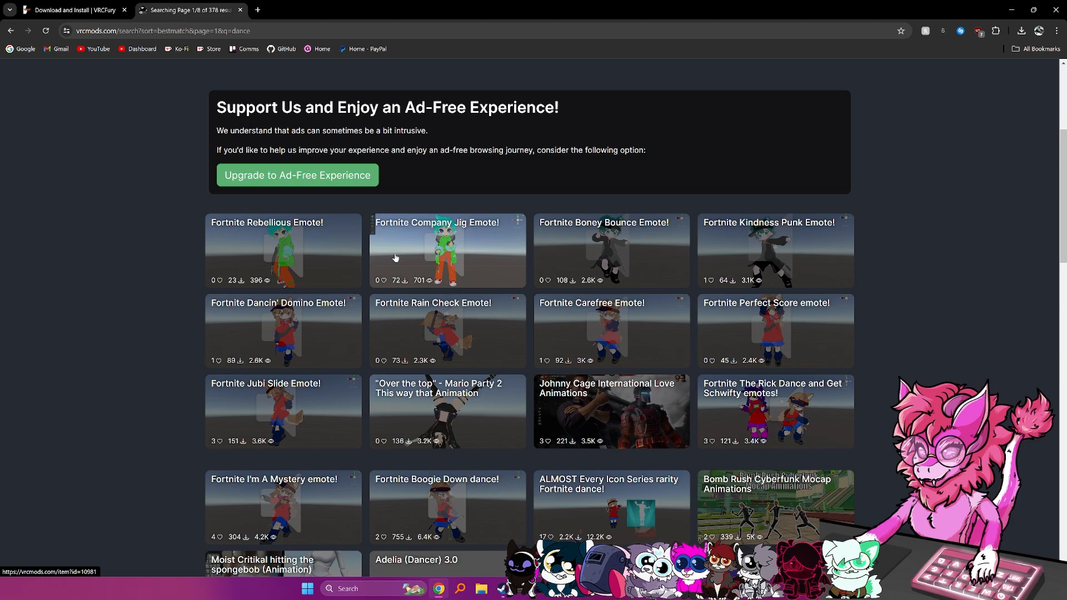
click(447, 250)
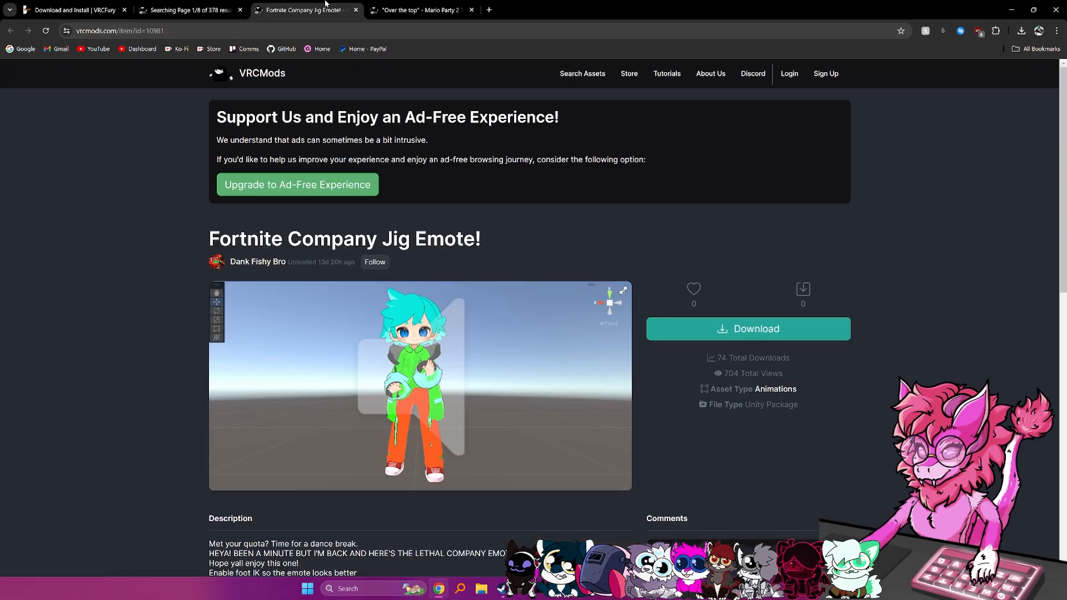
click(746, 328)
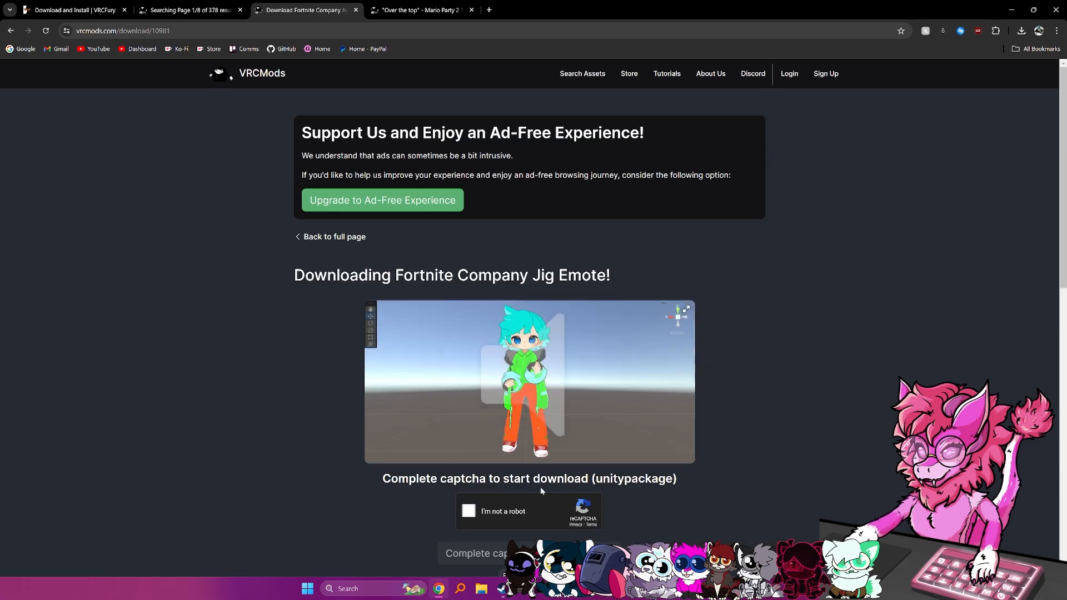
click(468, 511)
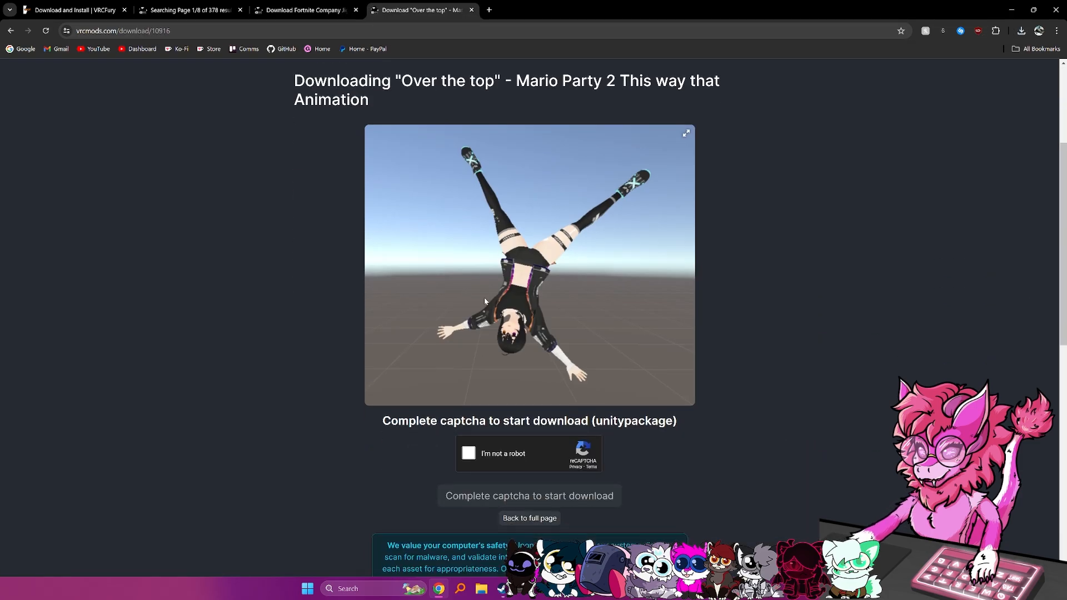
click(469, 454)
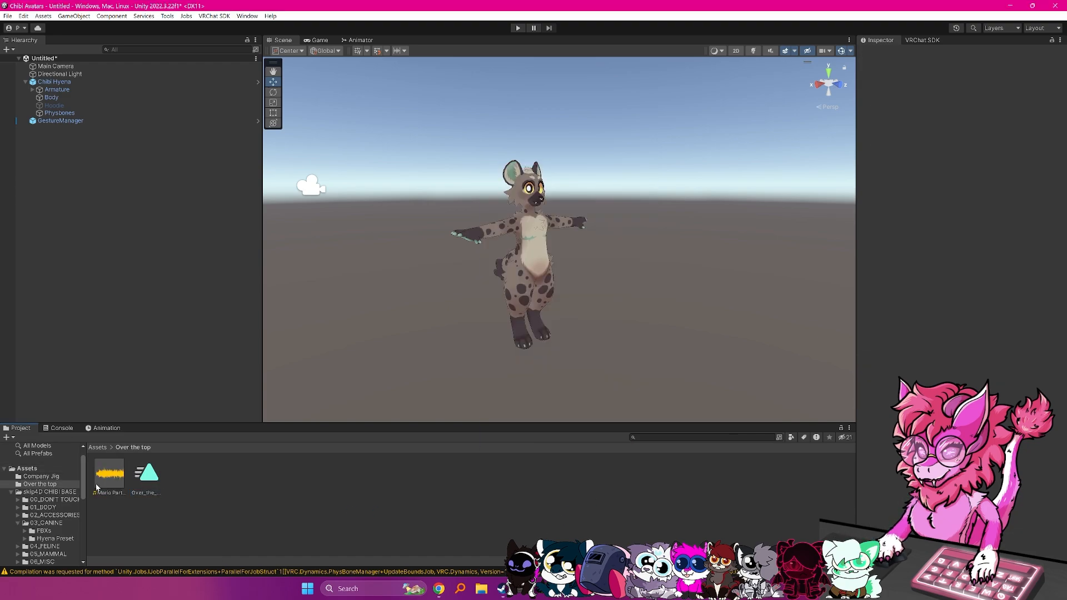
Select the Mario Party 2 clip in Assets/Over the top and add it to the scene.
click(109, 473)
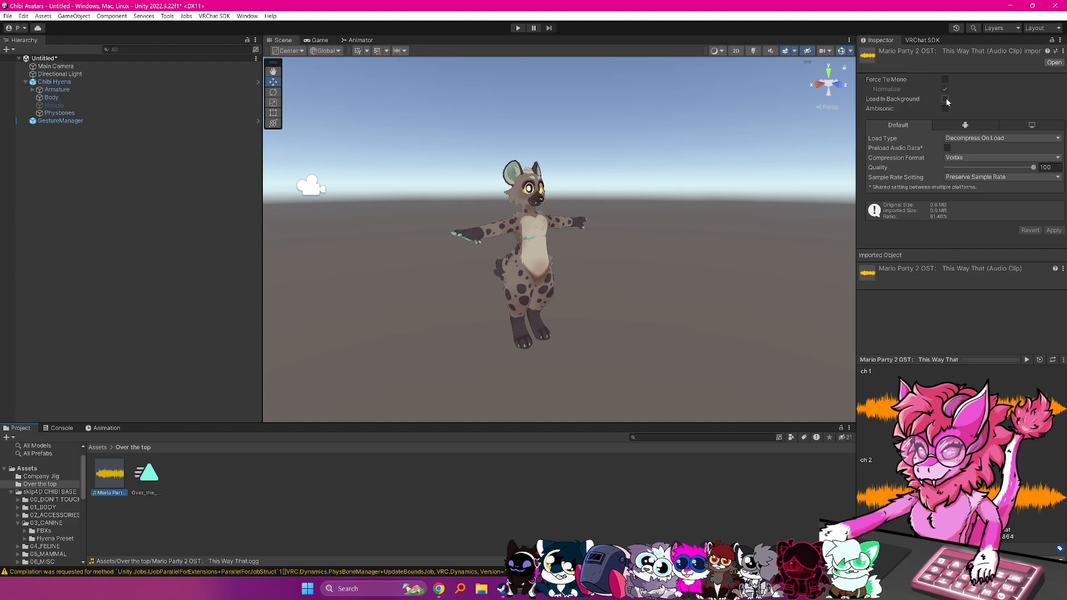
click(944, 99)
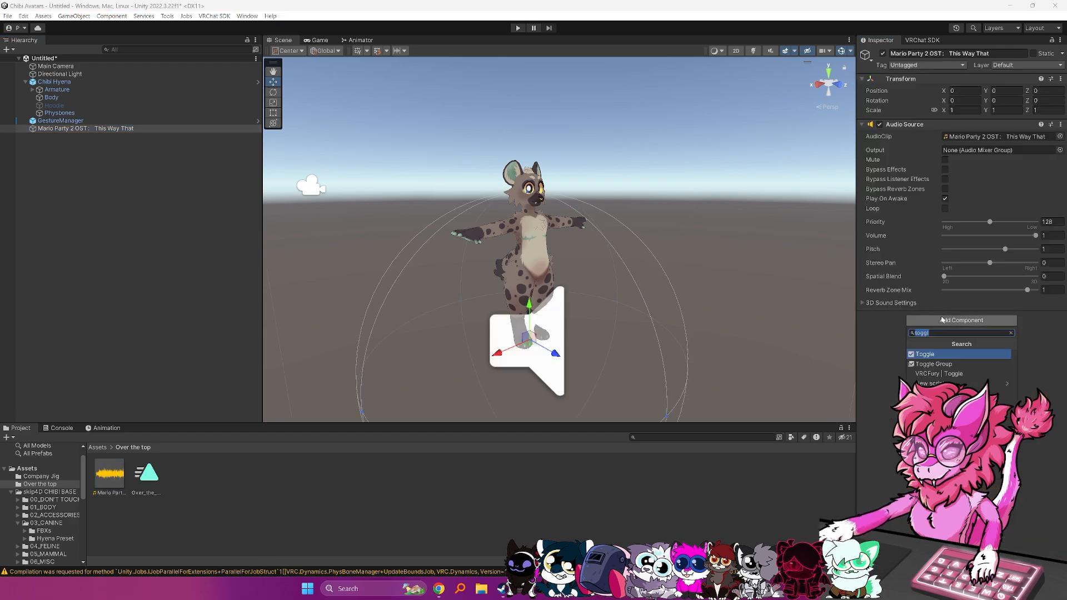
mouse_move(958, 372)
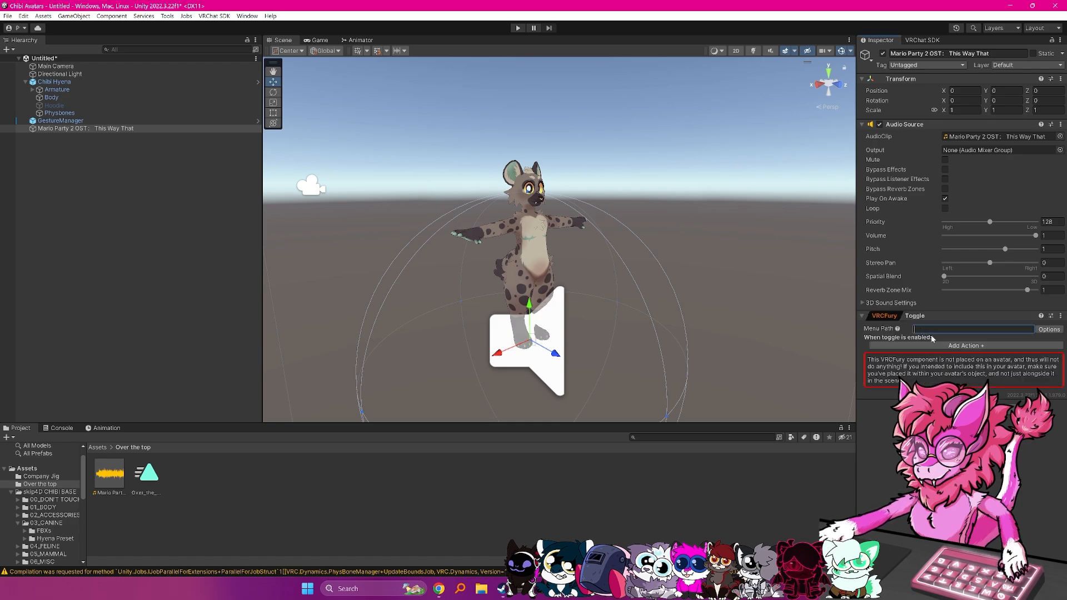
Set the song object's VRCFury Toggle menu path to Emotes/Mario and open its actions.
text(Emotes/)
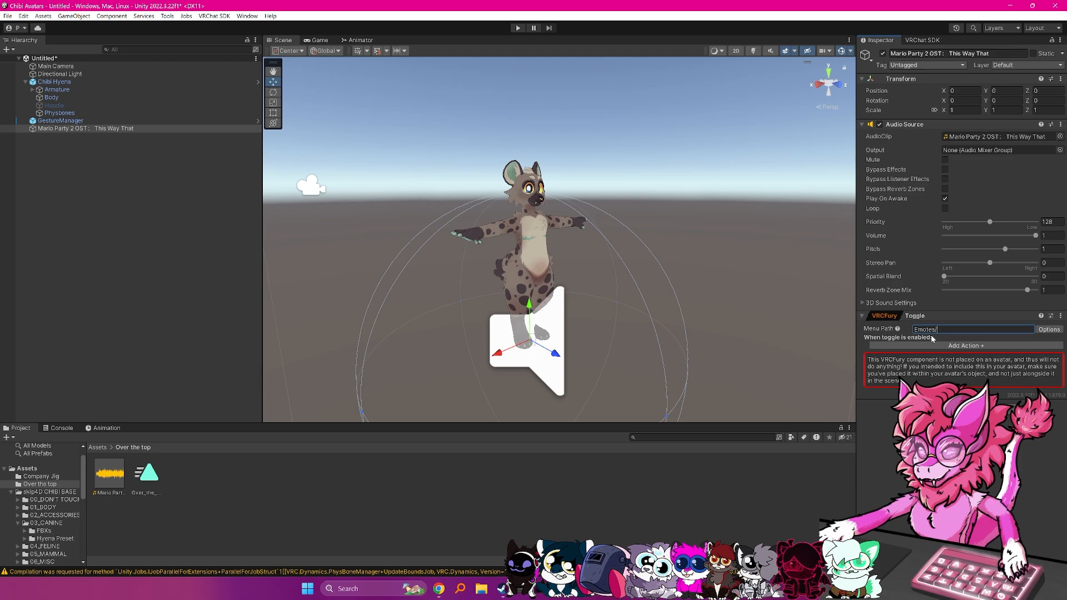
text(Mario)
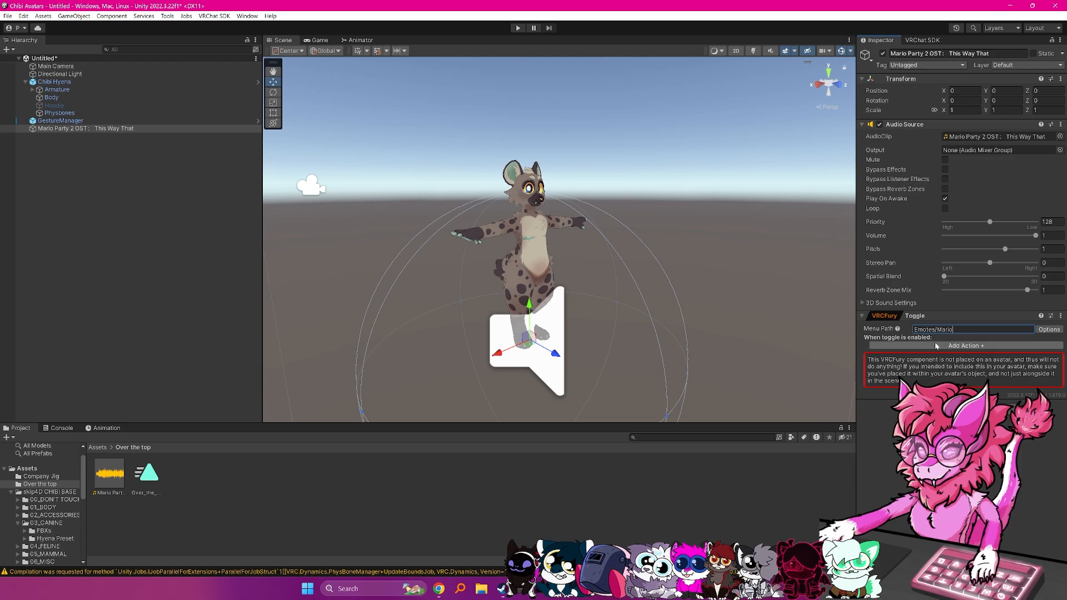
click(963, 345)
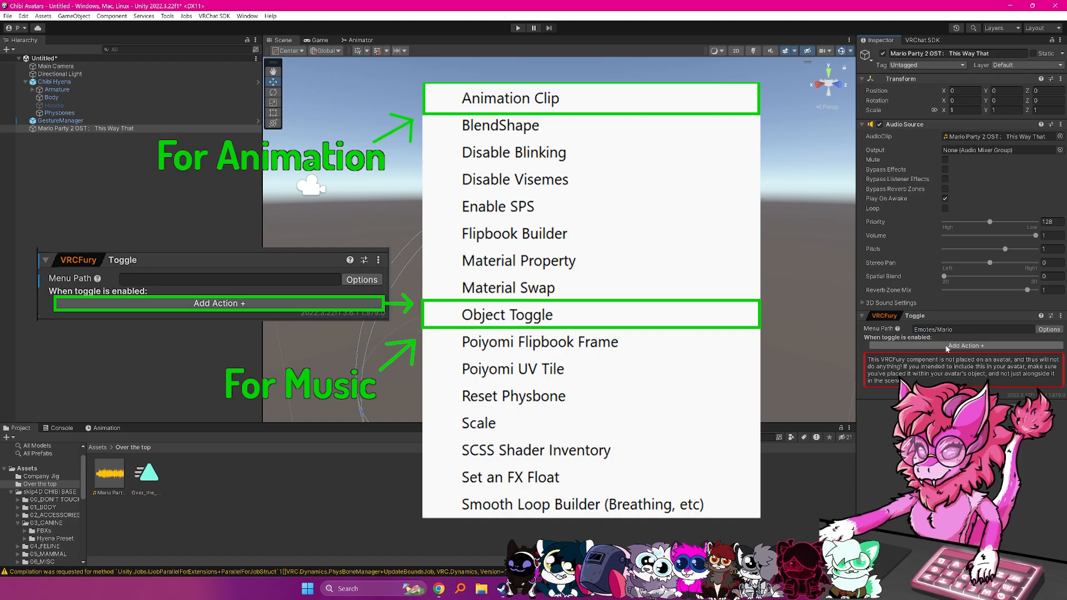
Add Over_the_top_dance clip and audio object toggle actions, then nest the audio under Chibi Hyena.
click(510, 97)
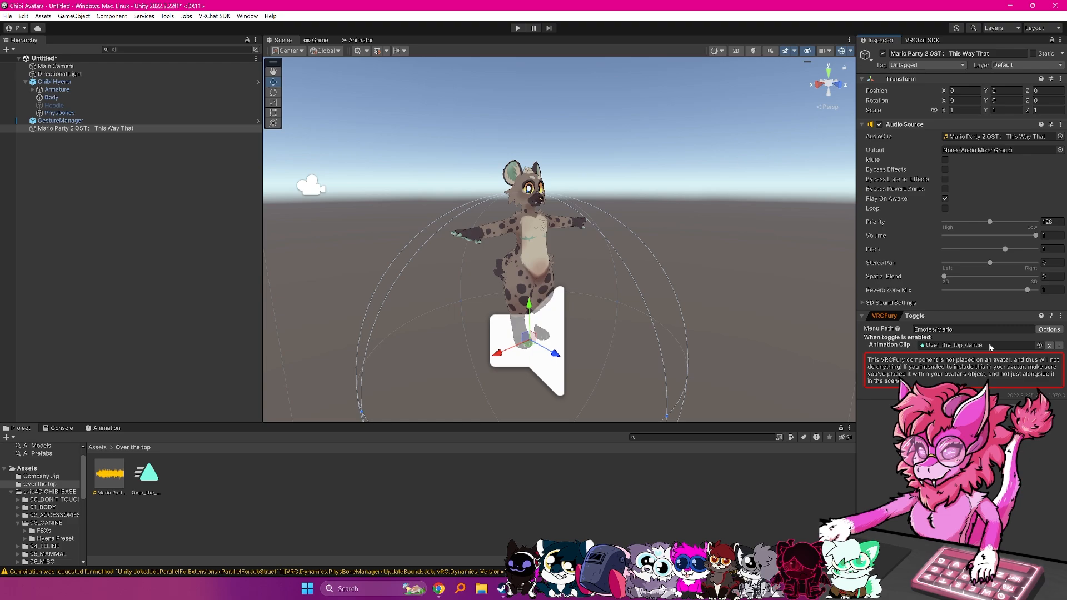
click(1058, 345)
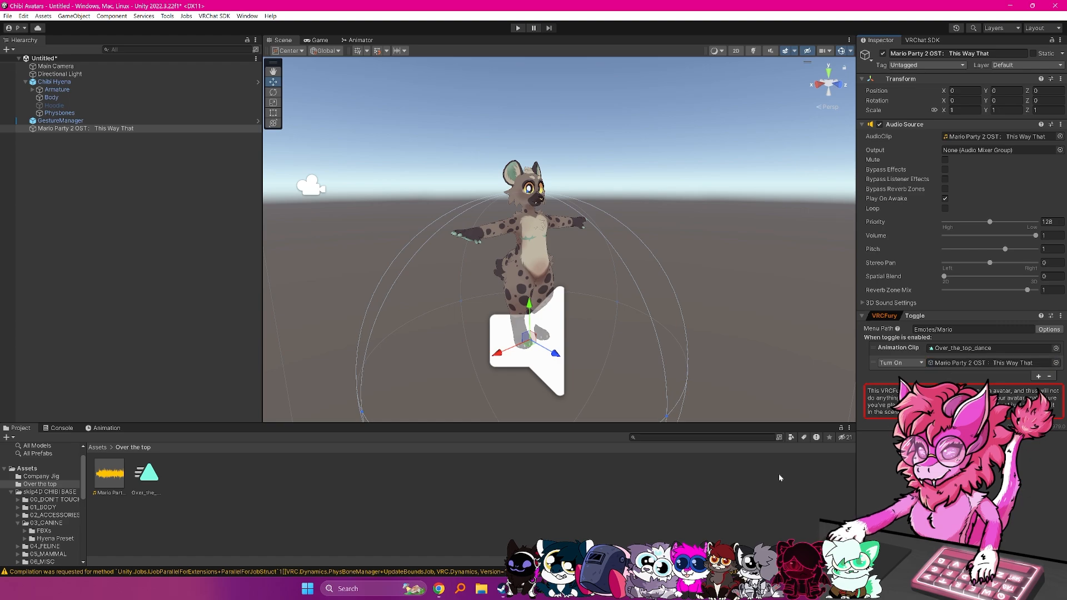
click(83, 128)
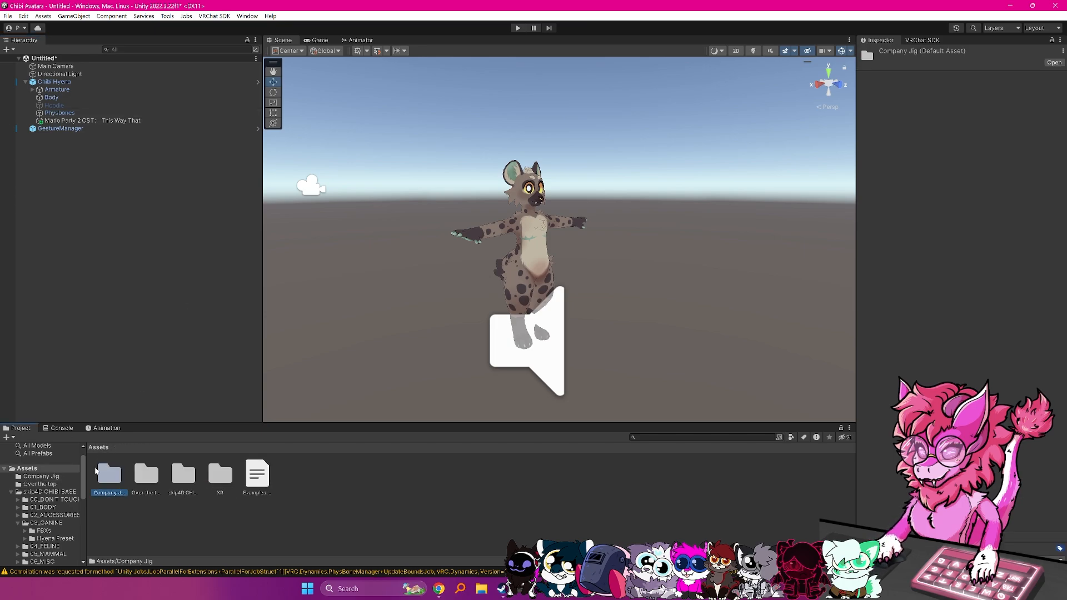
Place the Emote_TollBridge_Music_Loop clip from the Company Jig folder into the scene.
click(220, 472)
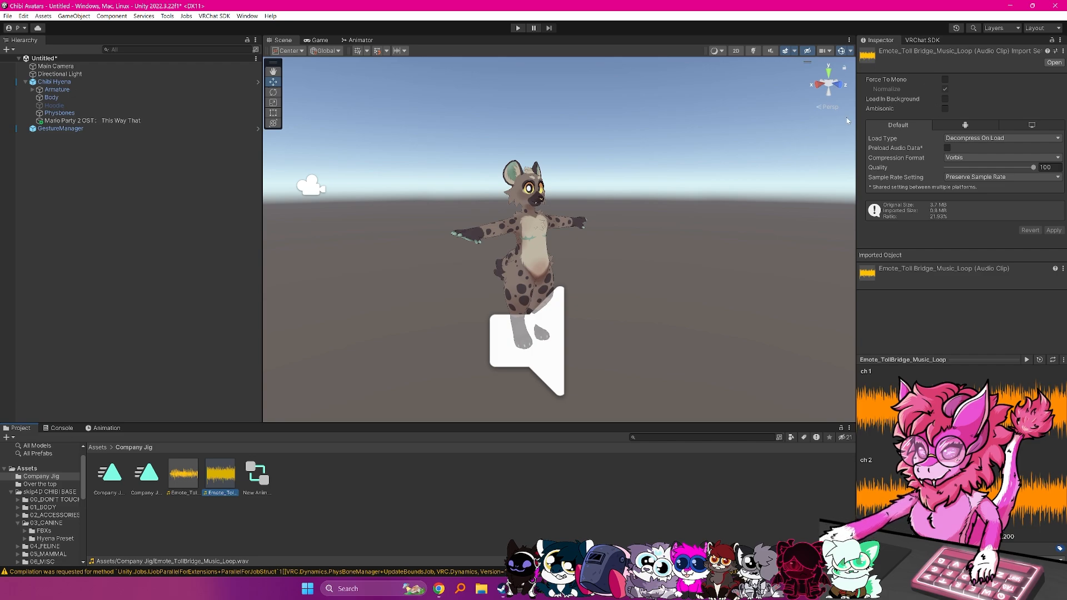
click(944, 99)
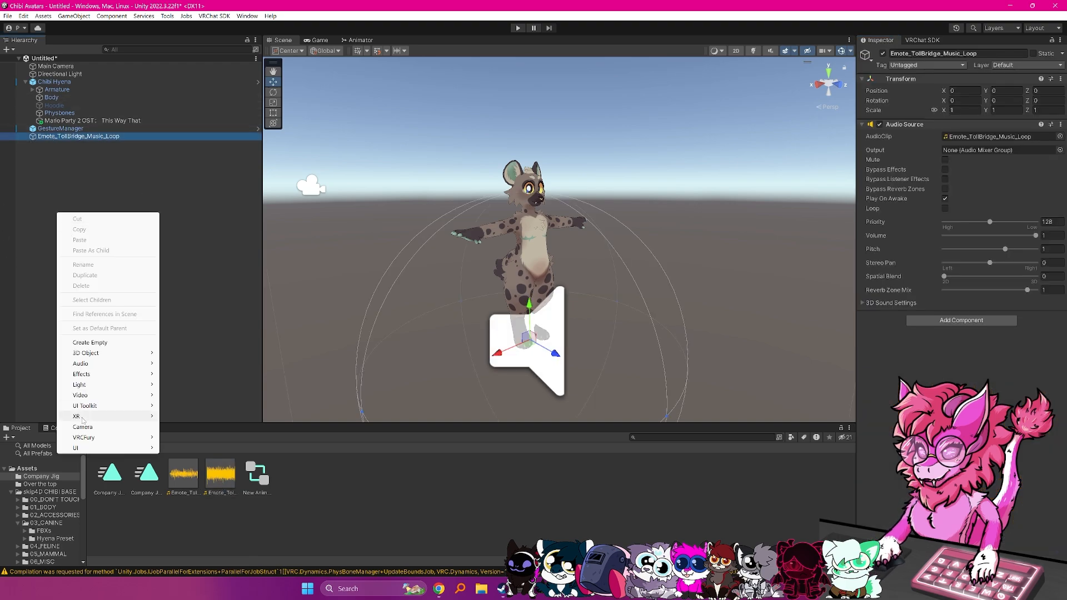
click(90, 342)
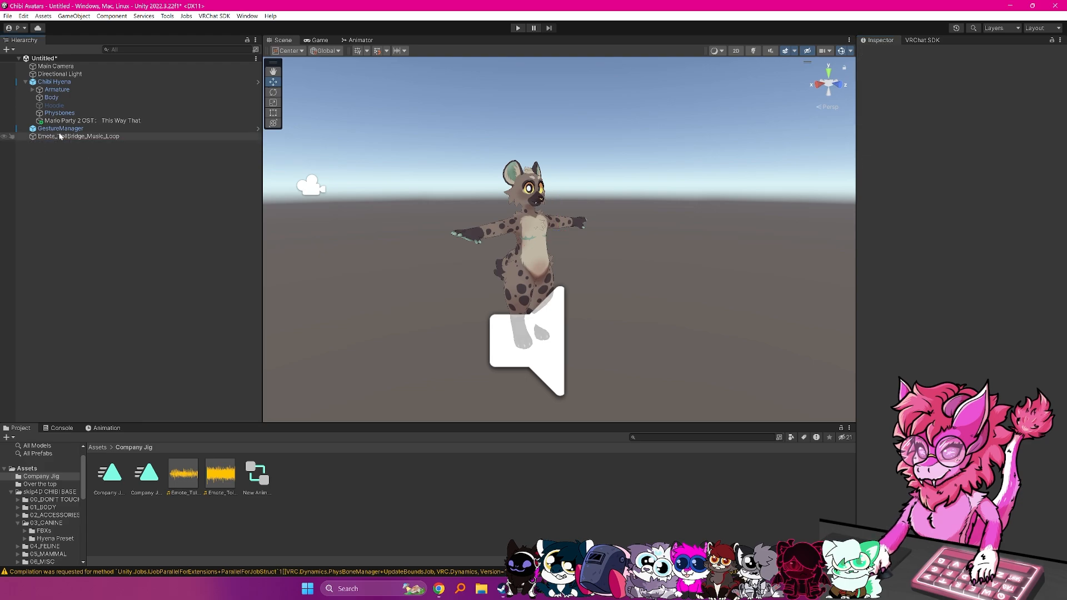
Add a VRCFury Toggle to the music object with menu path Emotes/Company Jig.
click(78, 135)
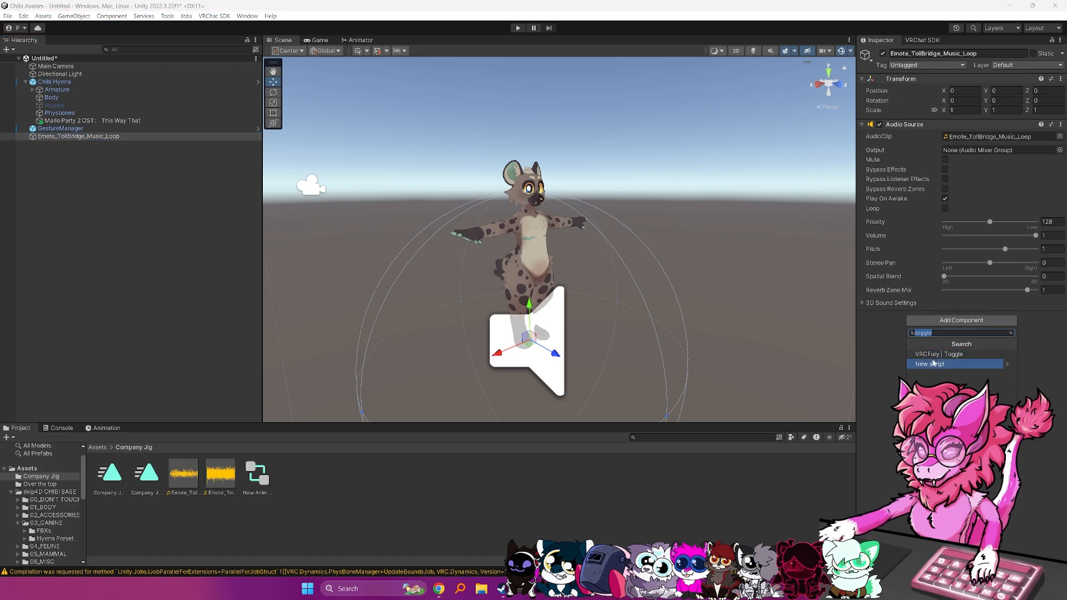
click(934, 354)
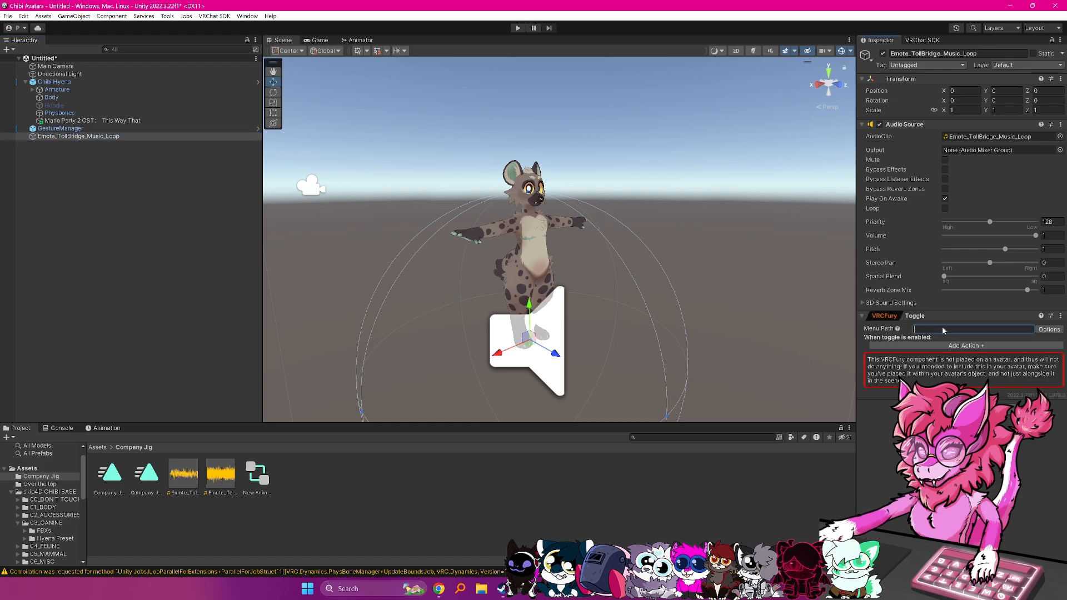
text(Emotes/Company Jig)
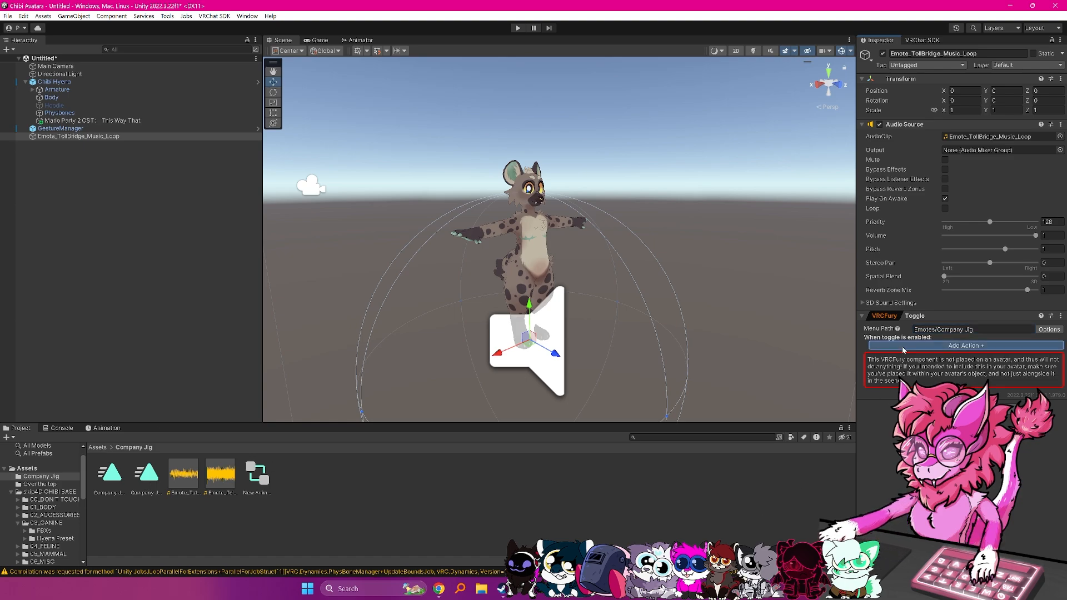
Add an animation clip action and inspect the Company Jig Start and Loop clips.
click(962, 345)
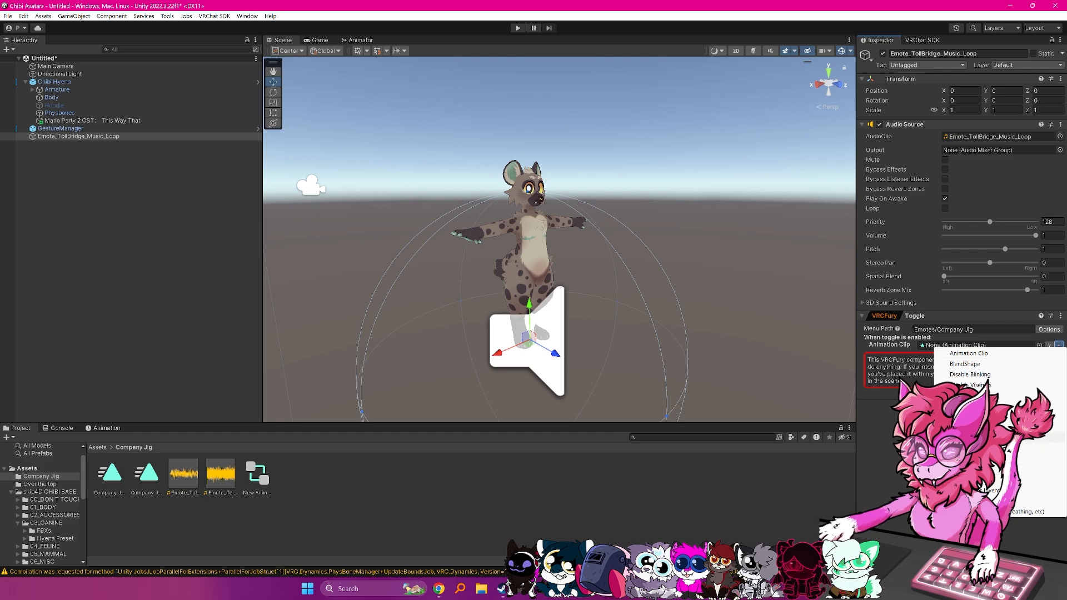
click(967, 353)
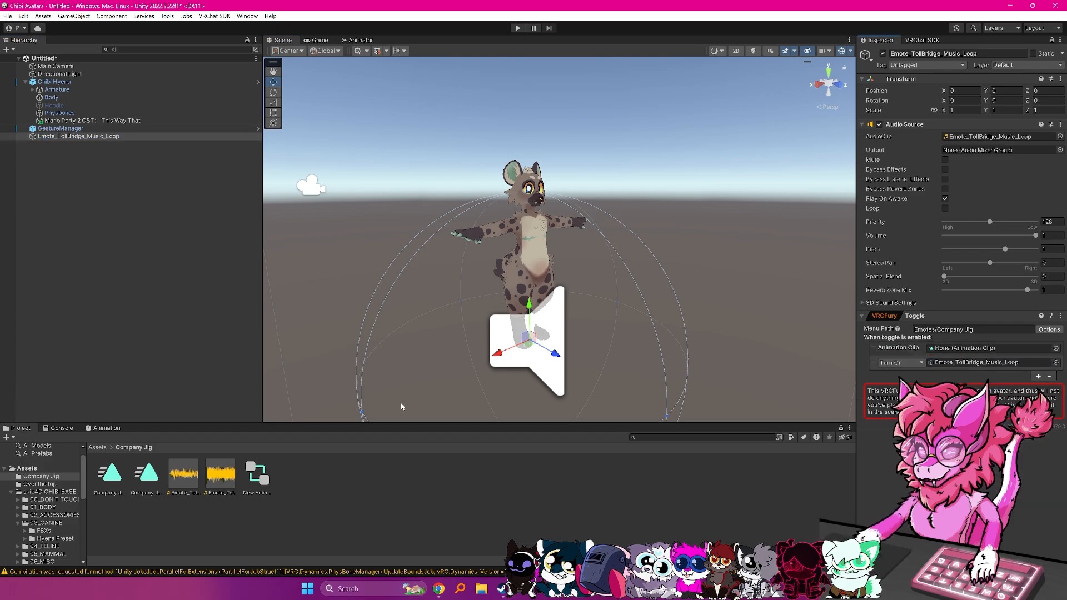
click(145, 473)
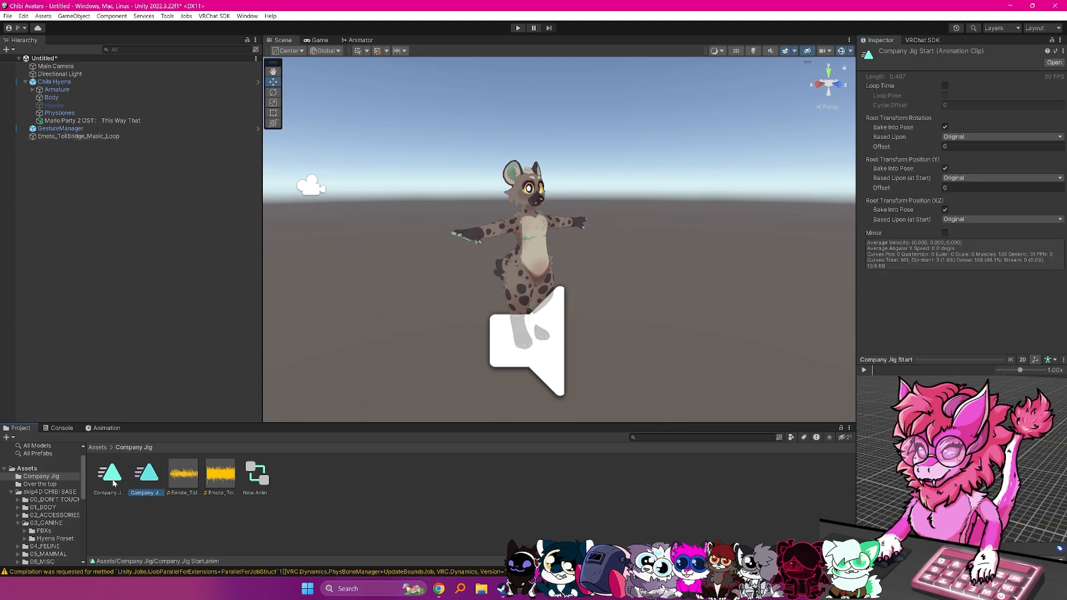
click(109, 476)
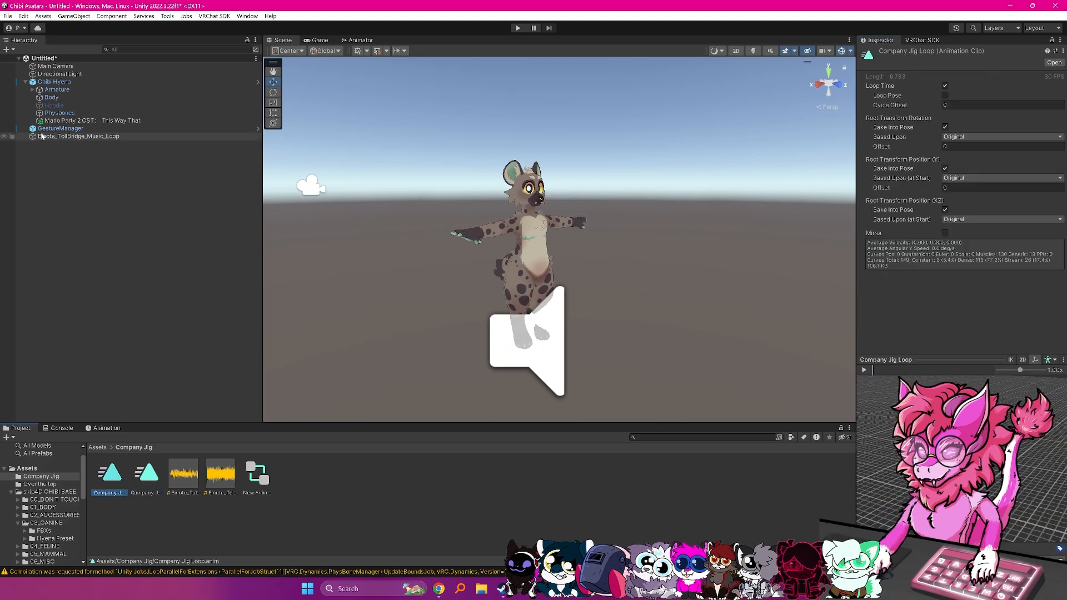
click(79, 136)
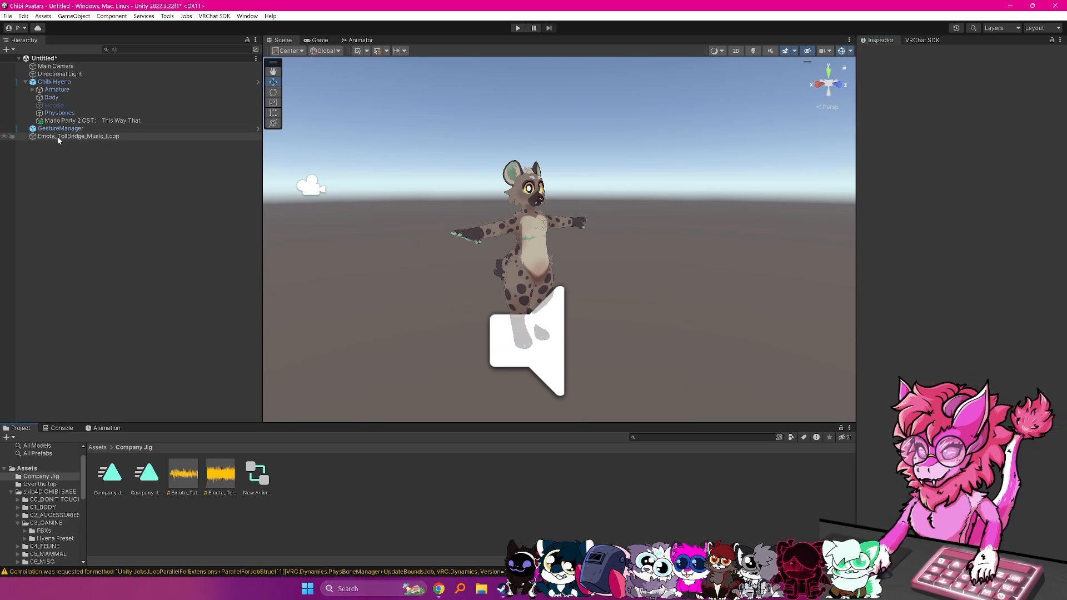
Nest the music object under Chibi Hyena, enter Play Mode, and open Expressions in Gesture Manager.
click(60, 136)
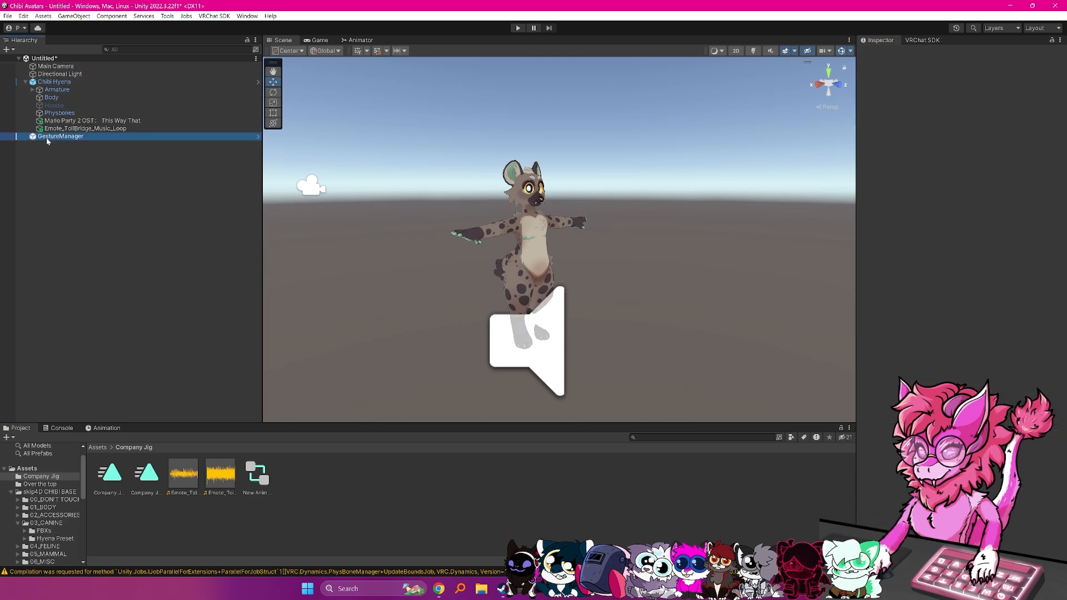
click(60, 136)
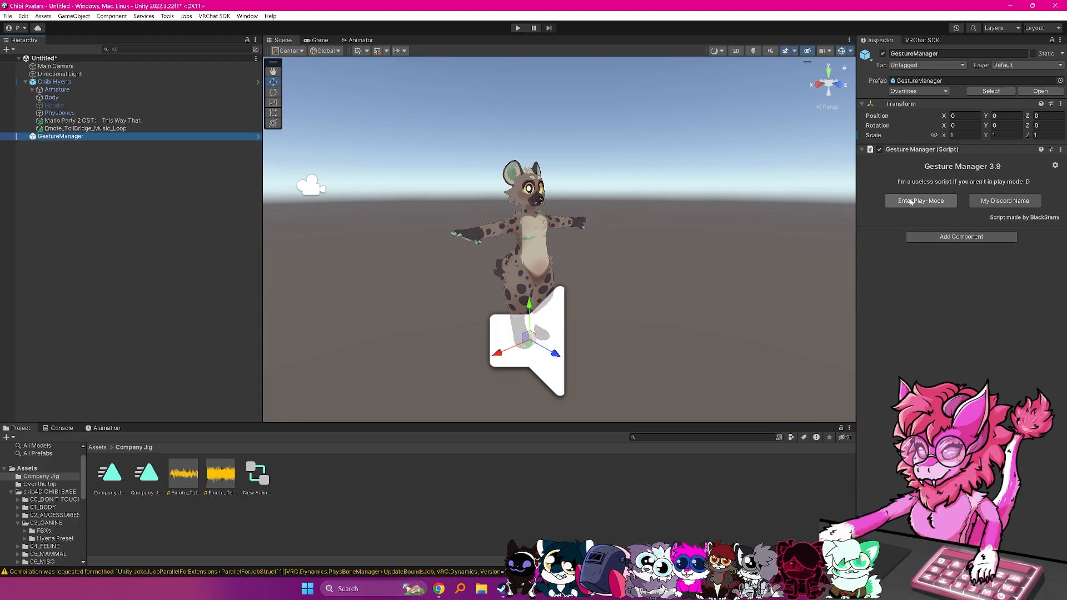
click(920, 200)
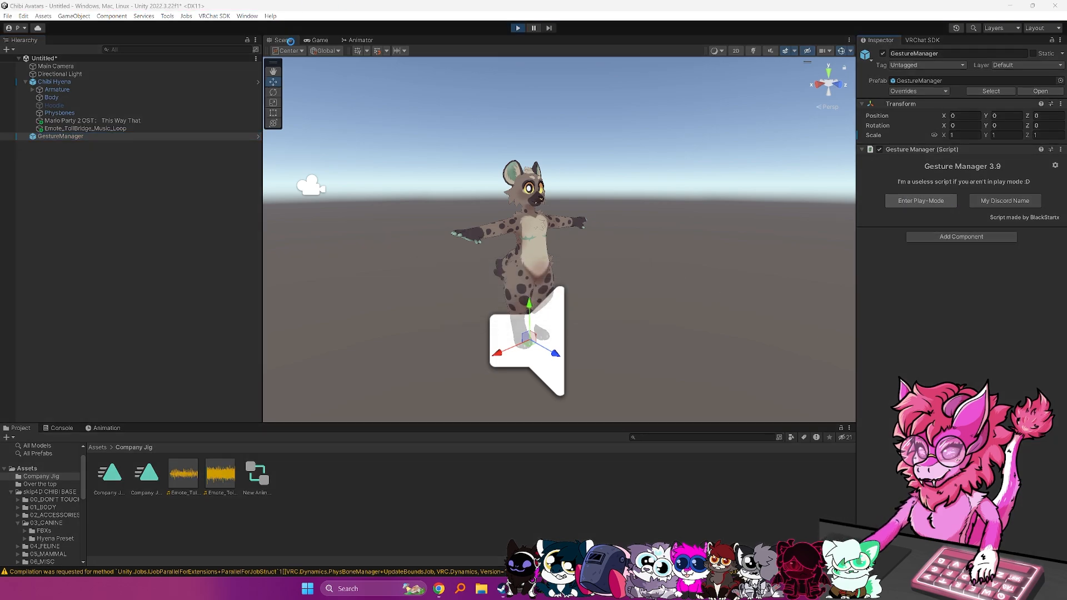
click(920, 200)
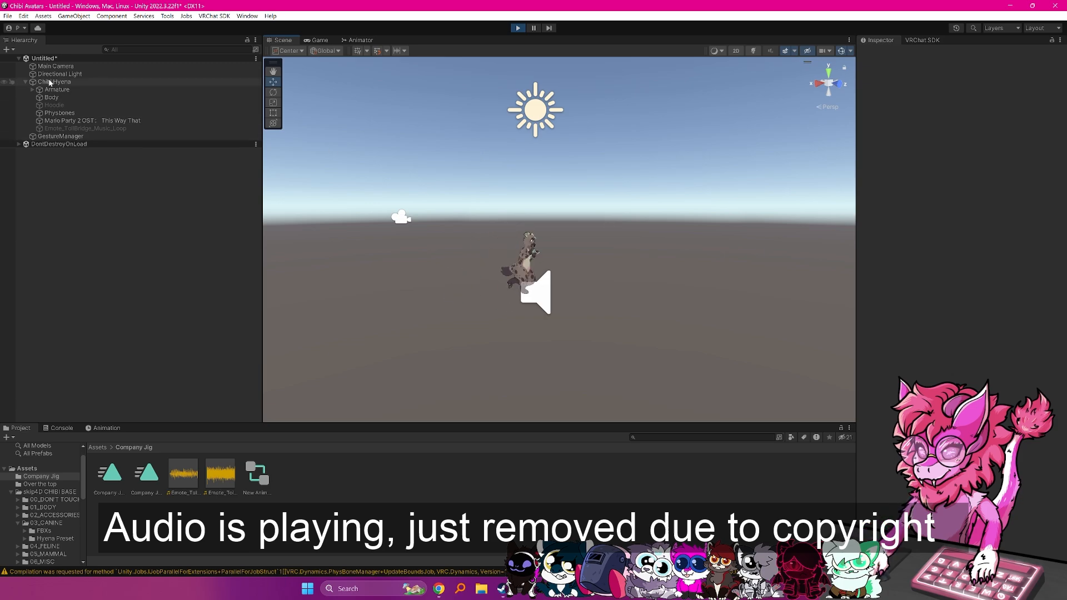
click(60, 136)
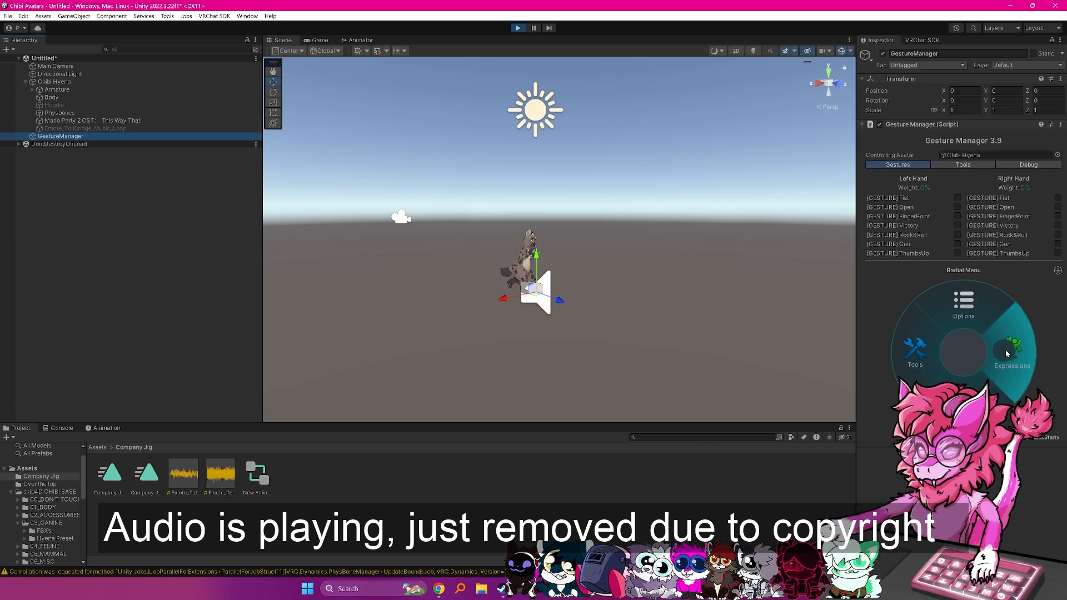
click(1011, 350)
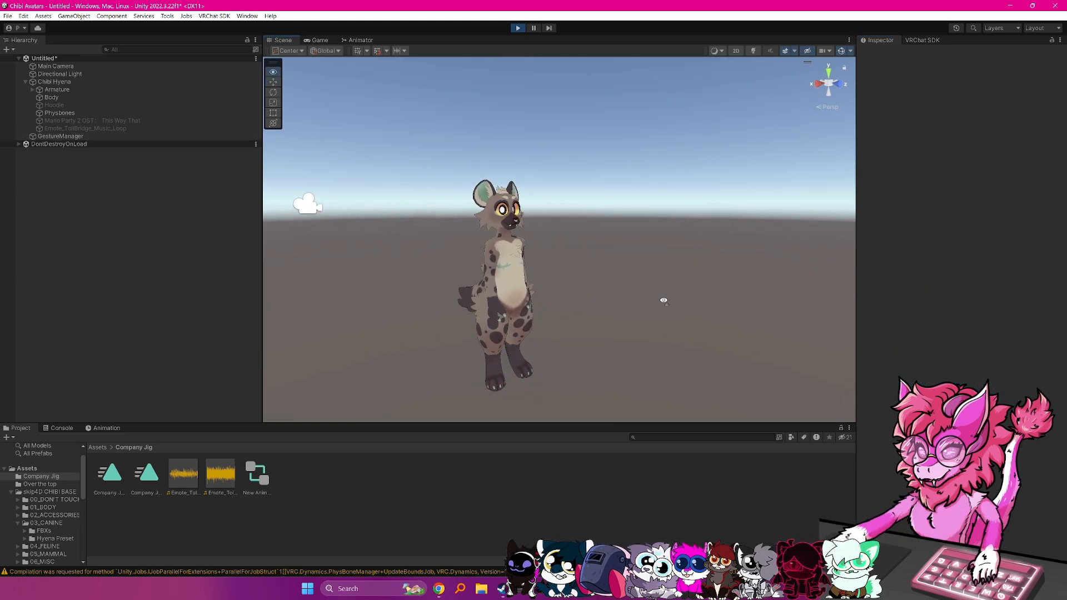
Exit Play Mode and select Emote_TollBridge_Music_Loop to review its Company Jig toggle.
click(84, 127)
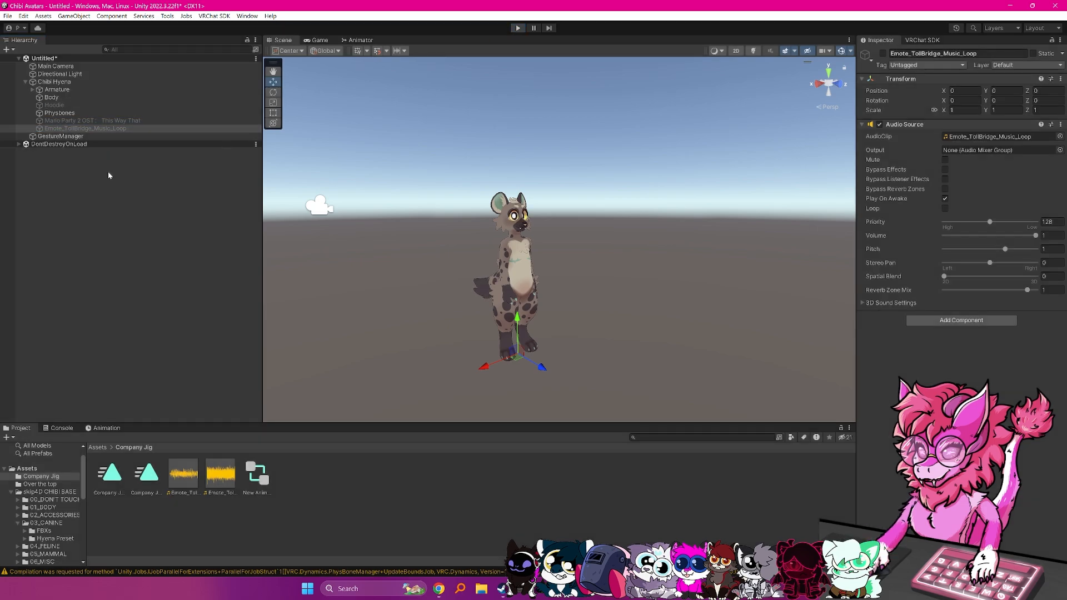
click(92, 120)
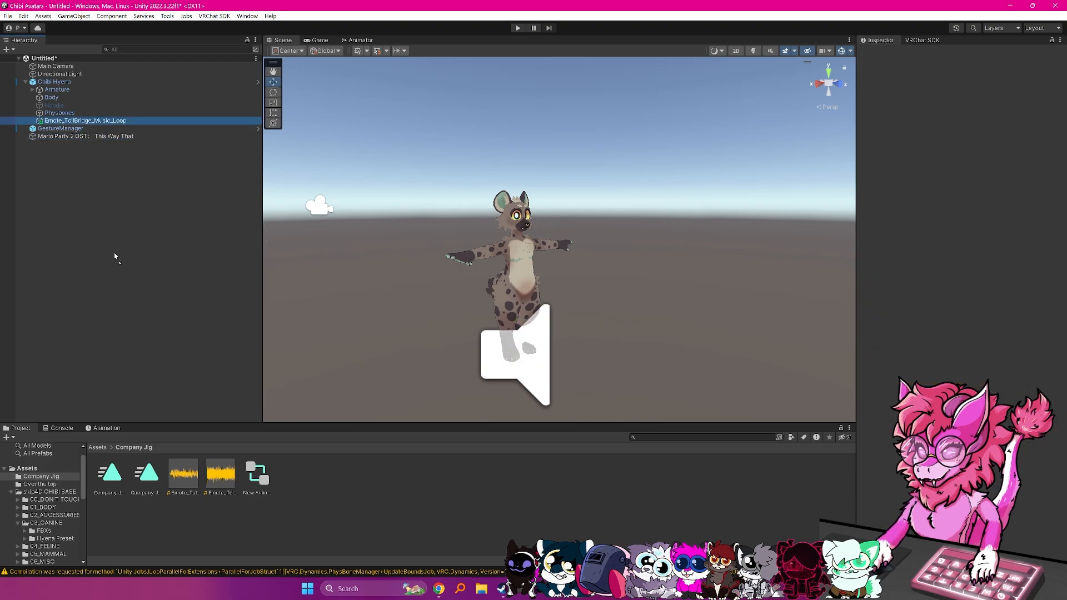
click(85, 121)
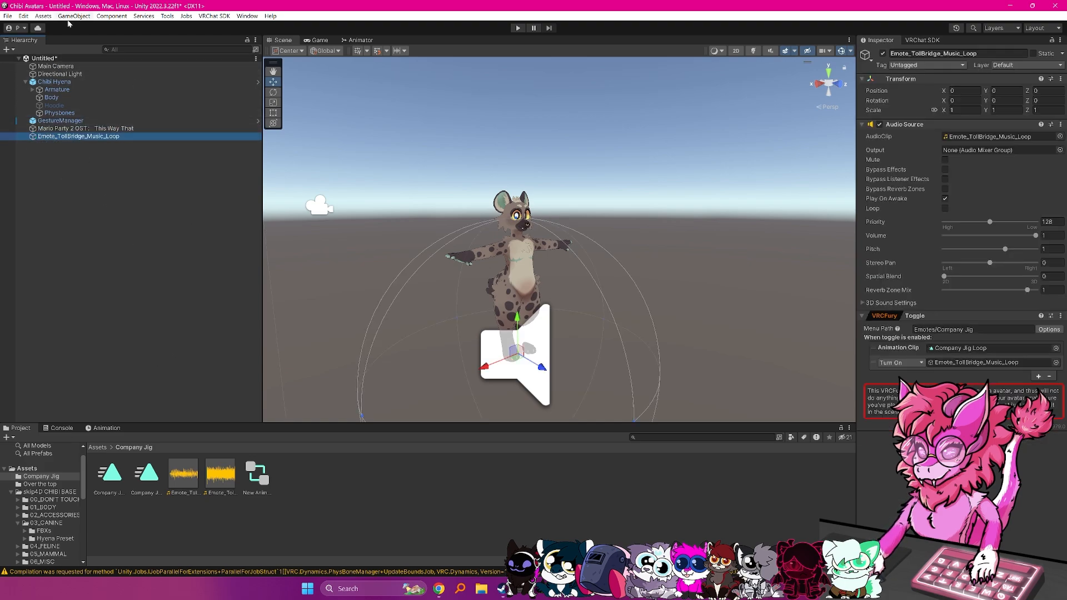